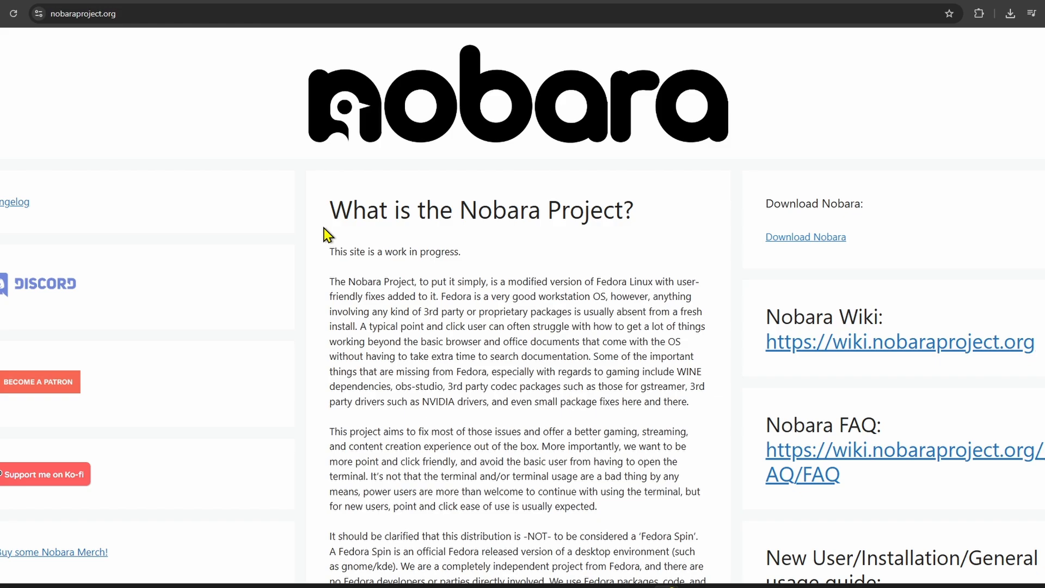
mouse_move(975, 229)
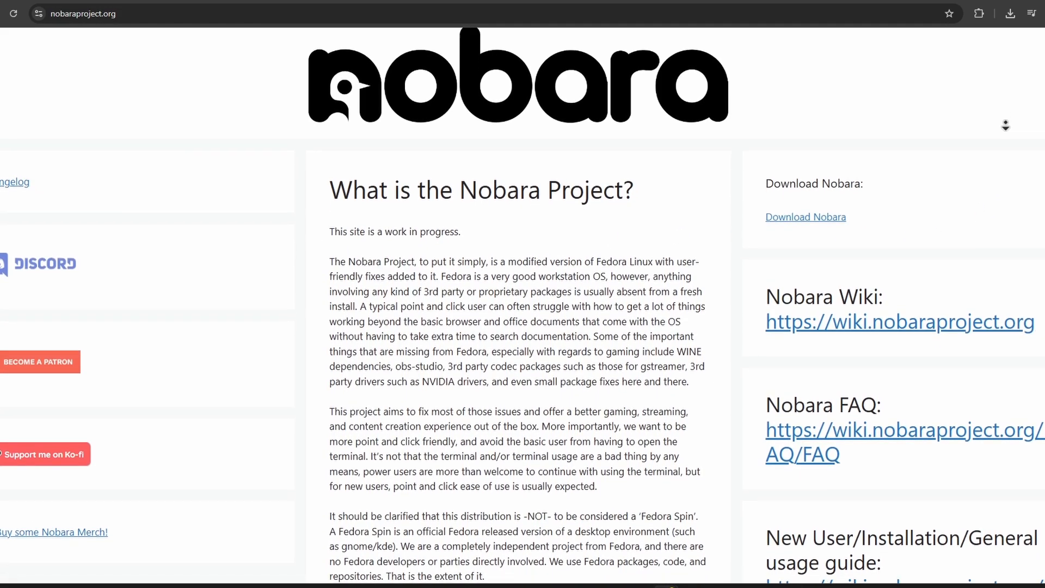
Scroll past the 'What is the Nobara Project?' introduction and open the Nobara FAQ link
scroll("down", 3)
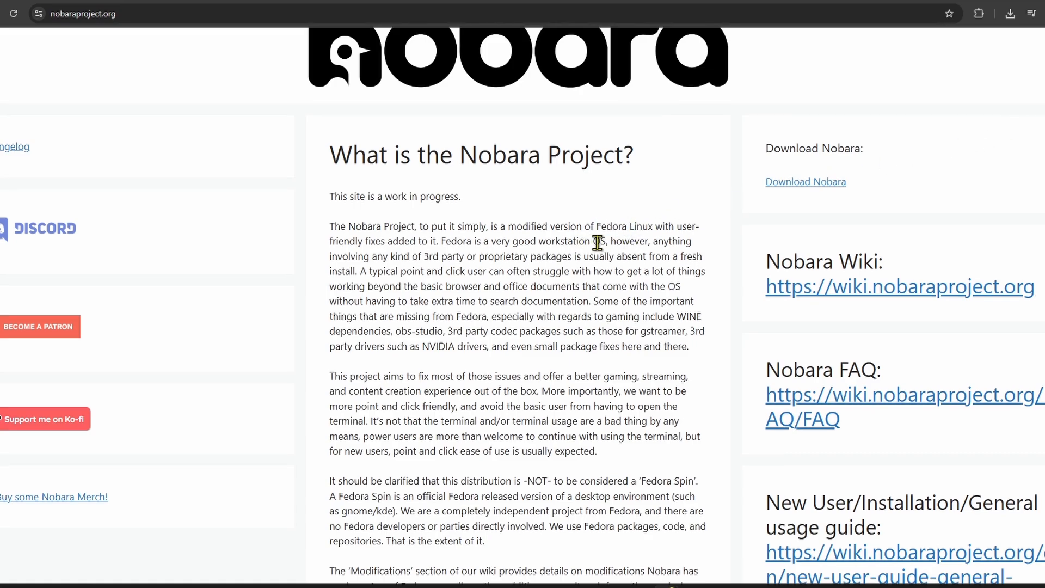
mouse_move(439, 286)
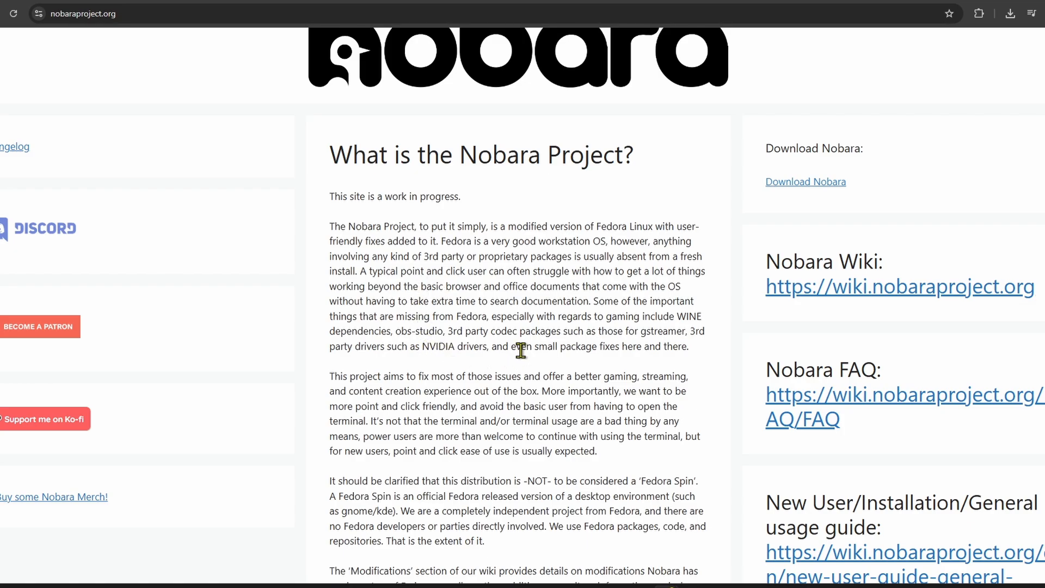
left_click(904, 394)
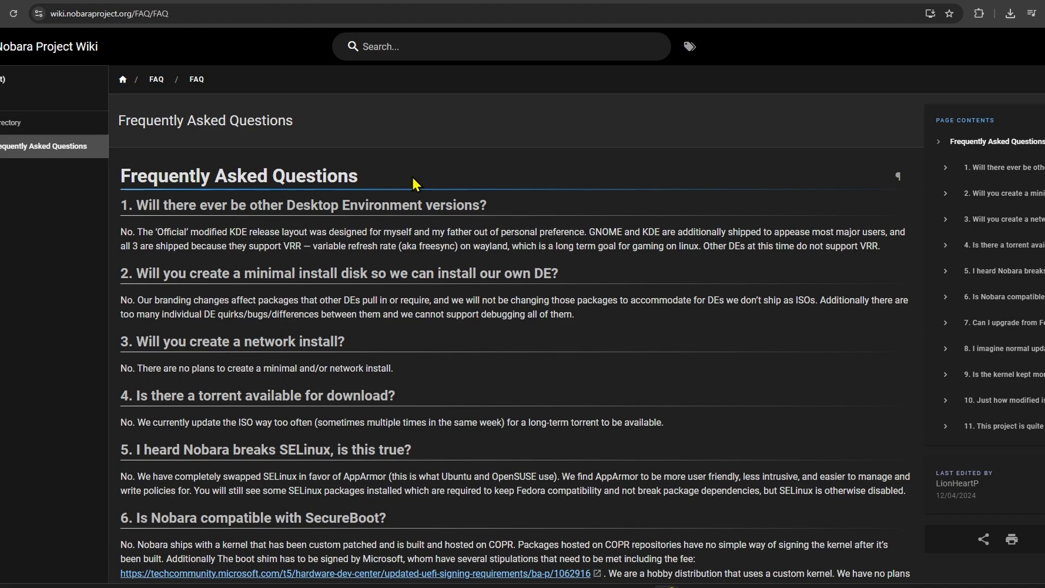
scroll("down", 3)
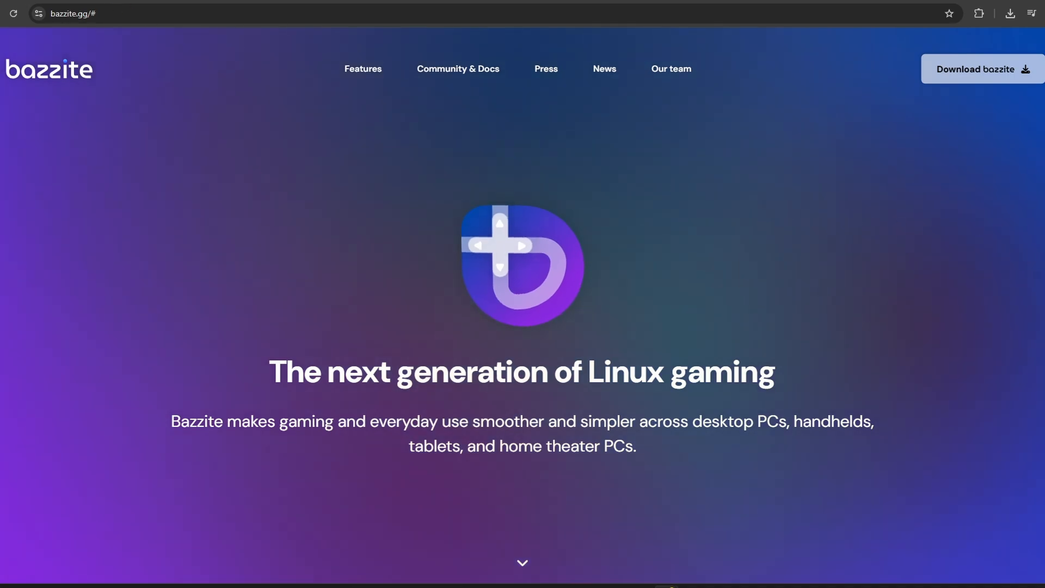
Scroll through Bazzite's games, devices and rollback sections down to hardware support
scroll("down", 3)
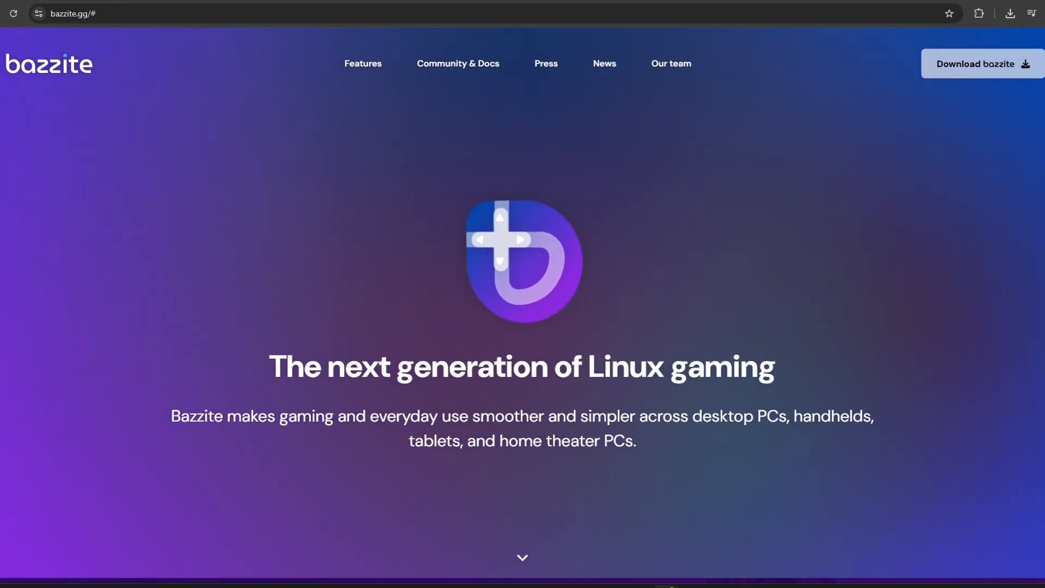
scroll("down", 3)
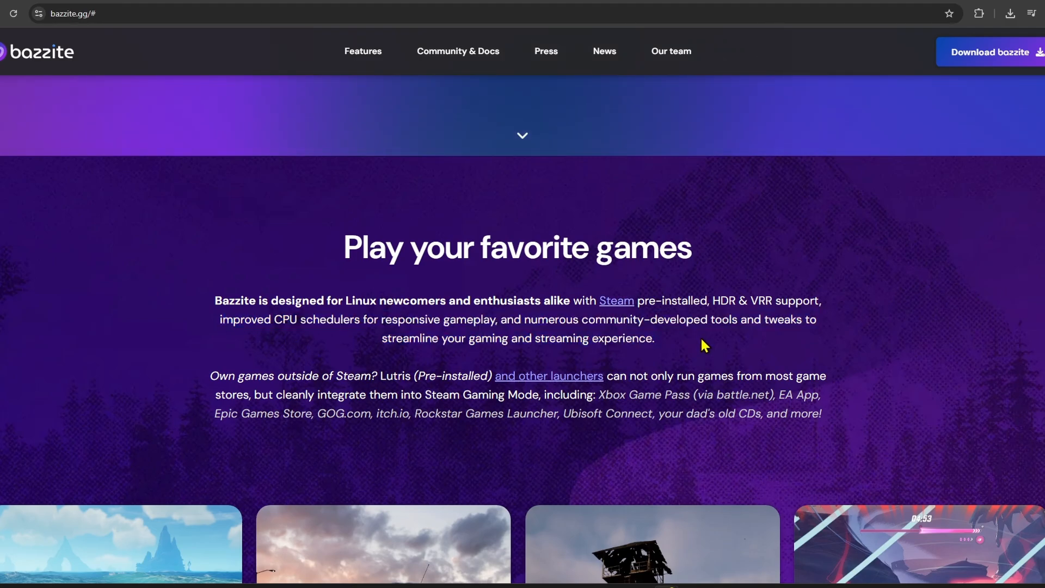
scroll("down", 3)
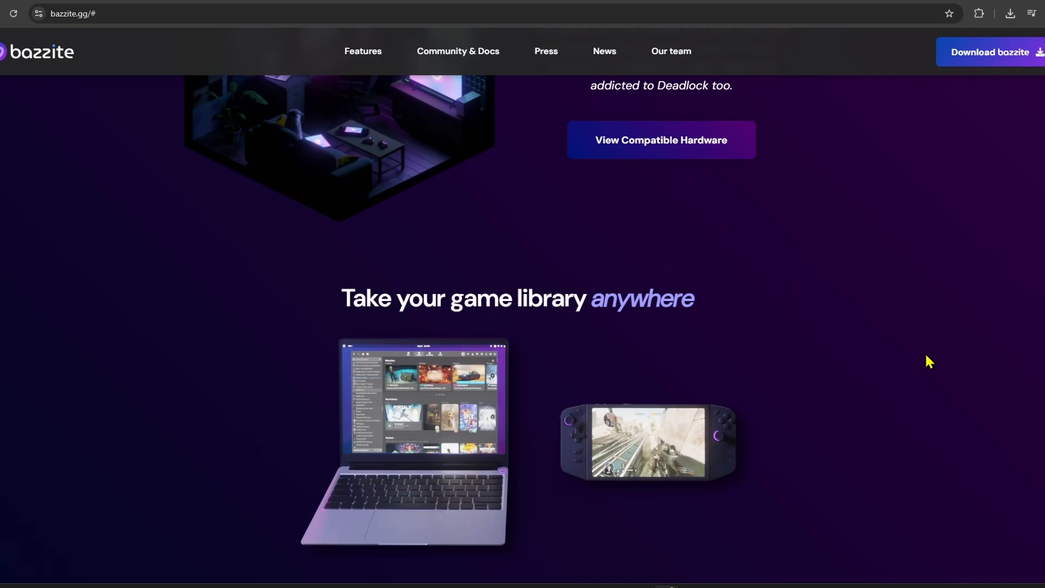
scroll("up", 3)
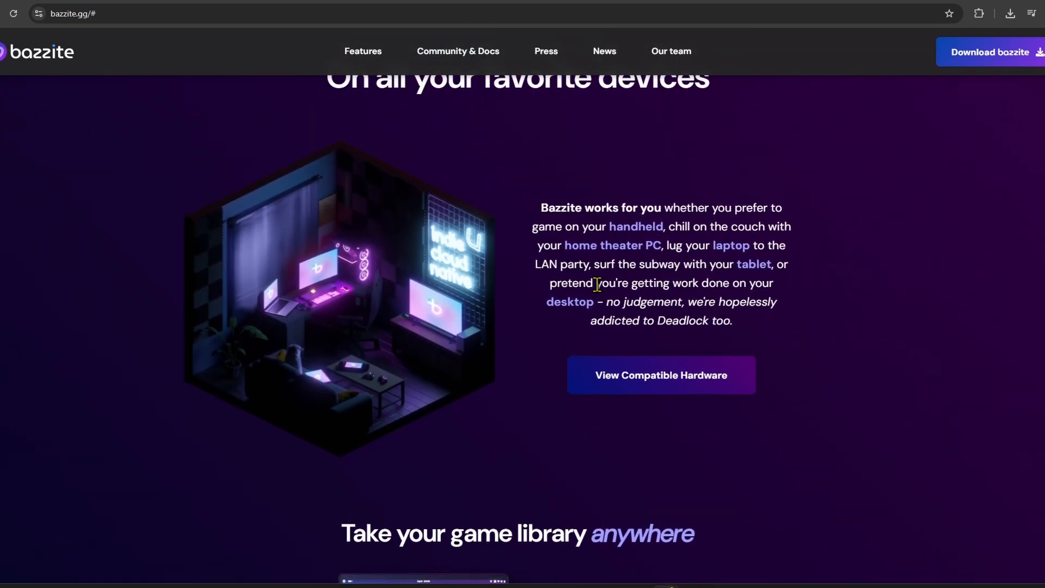
scroll("down", 3)
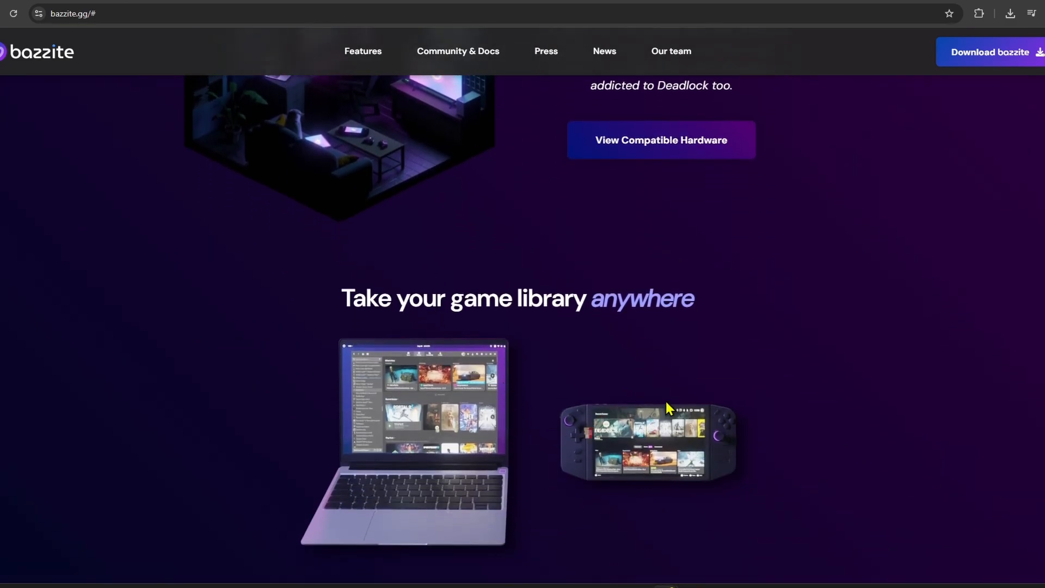
scroll("down", 3)
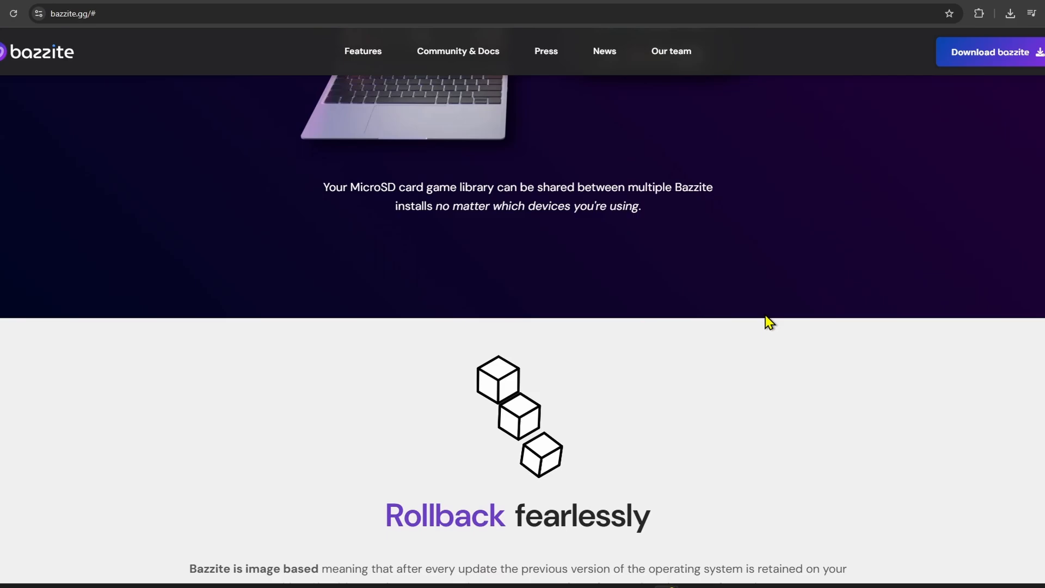
scroll("down", 3)
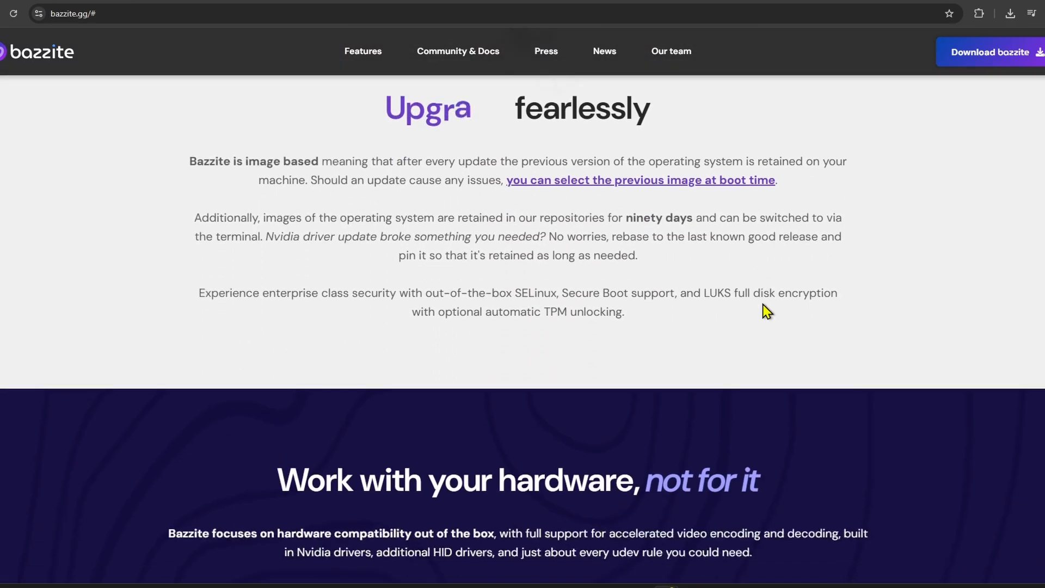
scroll("down", 3)
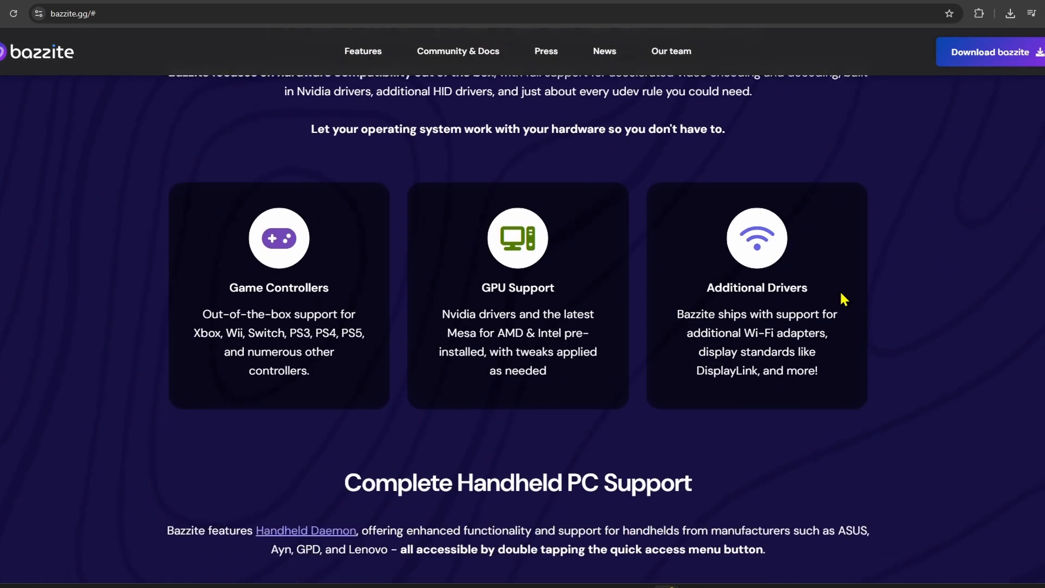
scroll("down", 3)
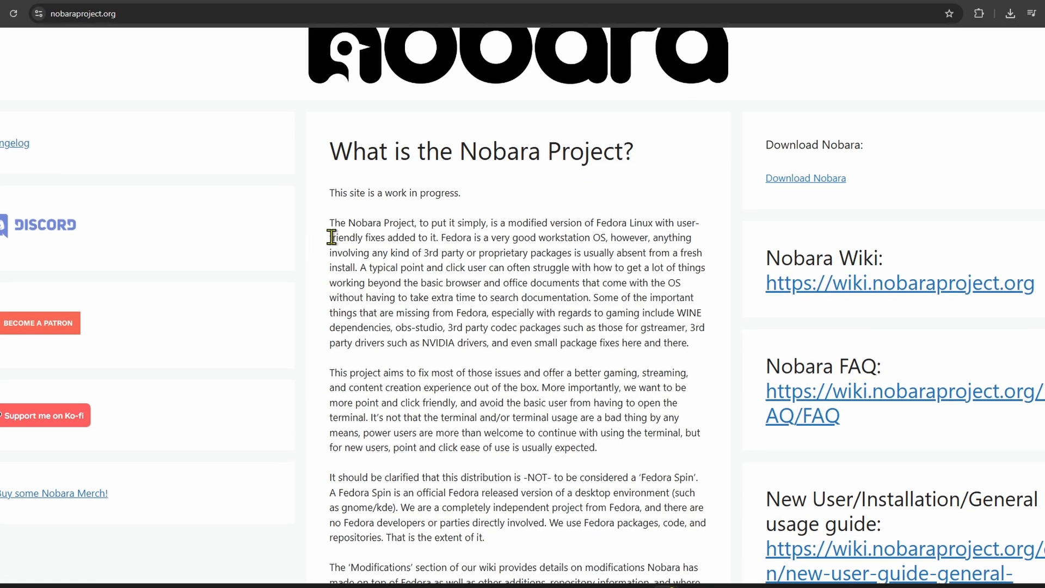
Review Nobara's introduction again, then return to the Bazzite website
scroll("down", 3)
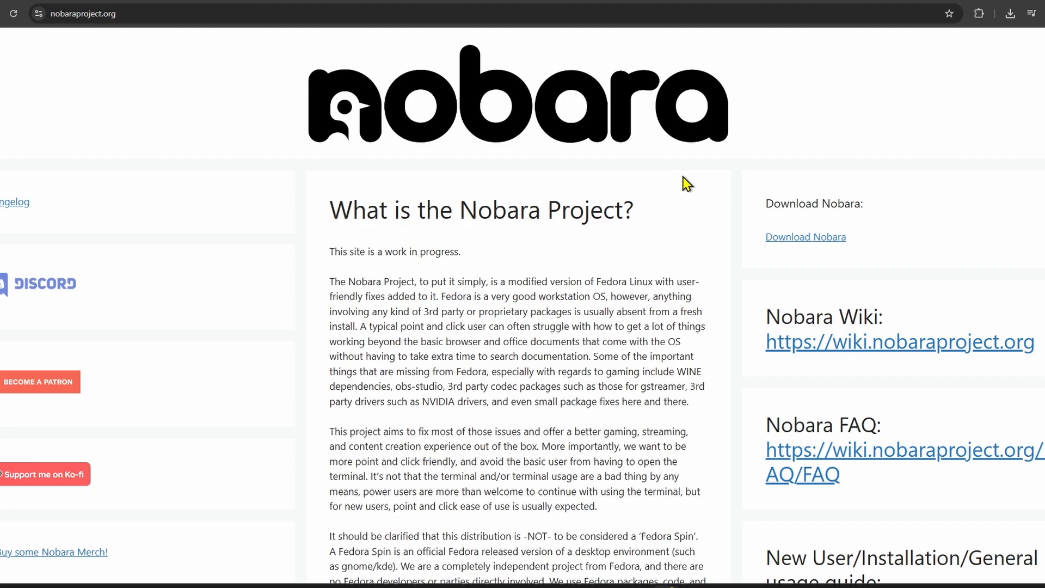
left_click(10, 202)
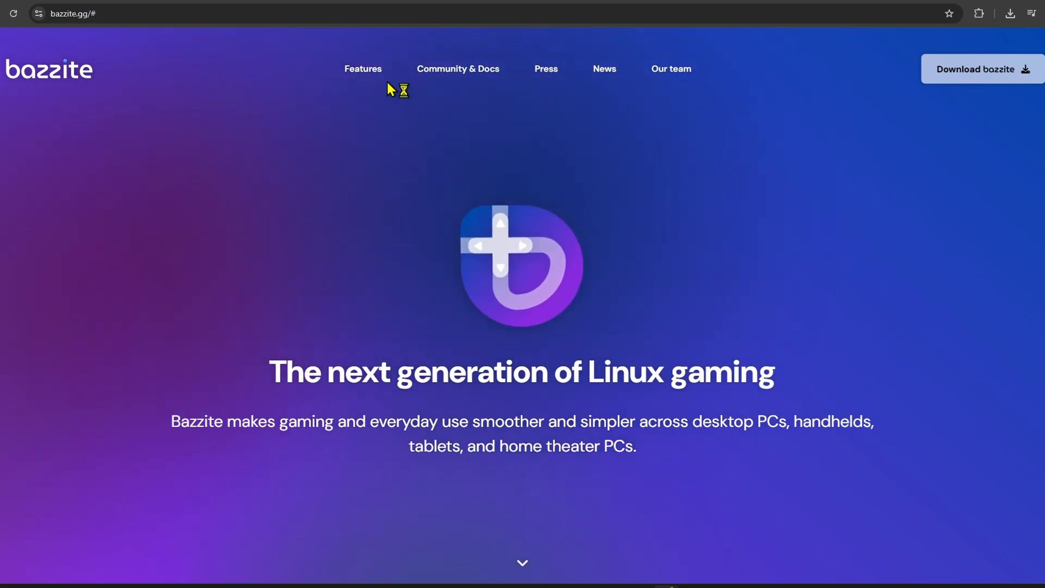
Scroll Bazzite's homepage down to the 'Play your favorite games' section on Steam, HDR and launchers
scroll("down", 3)
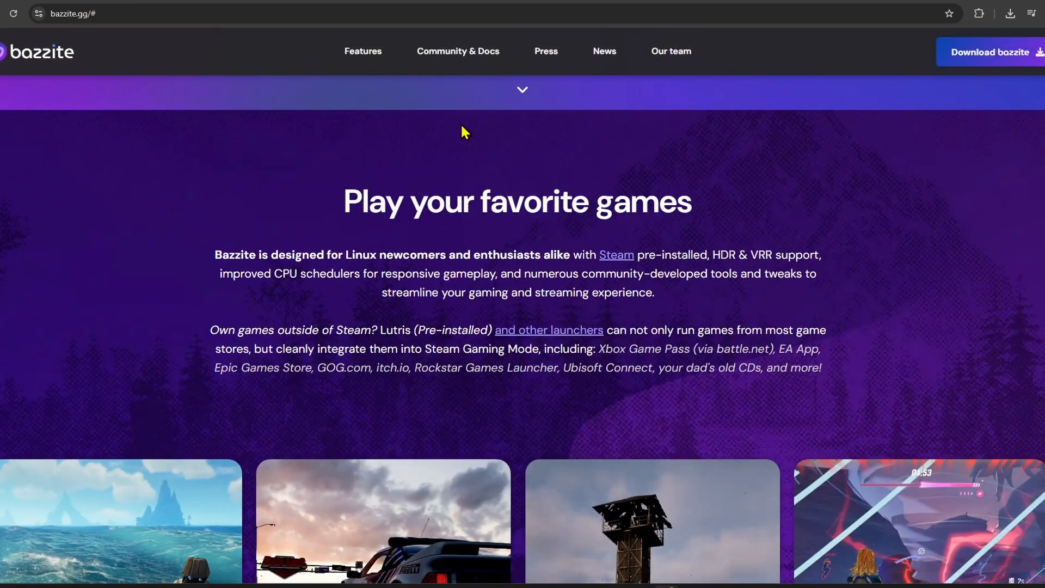